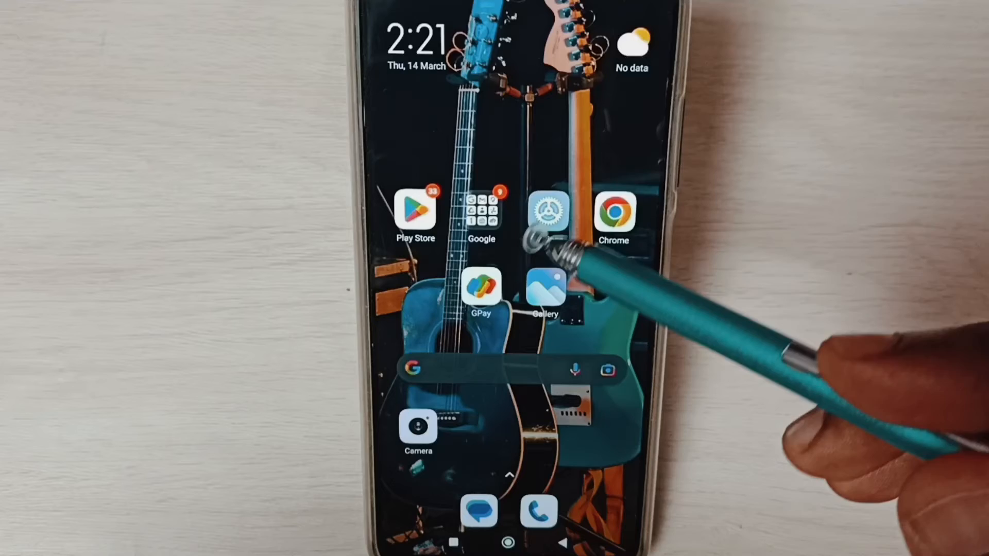
- Launch the Settings app from the home screen
left_click(548, 213)
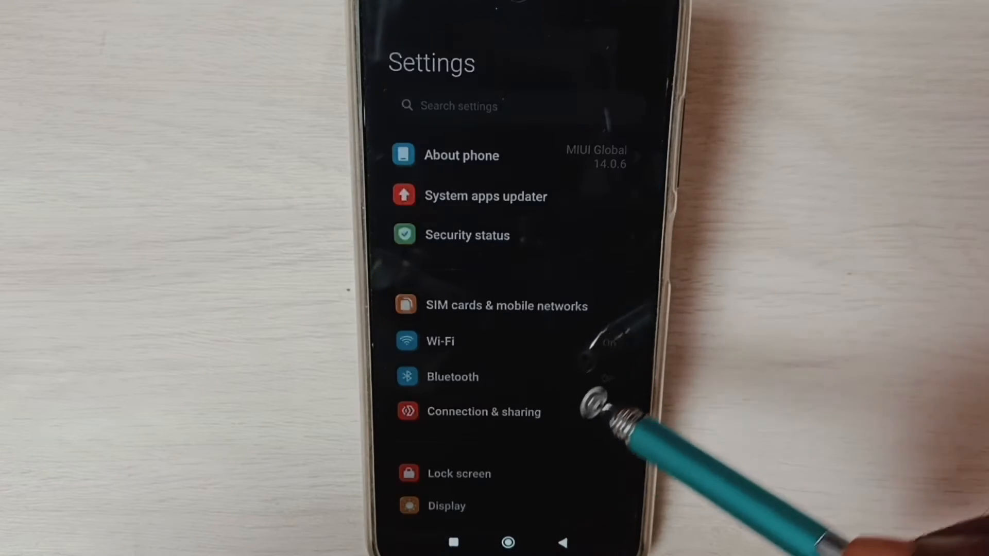
left_click(484, 411)
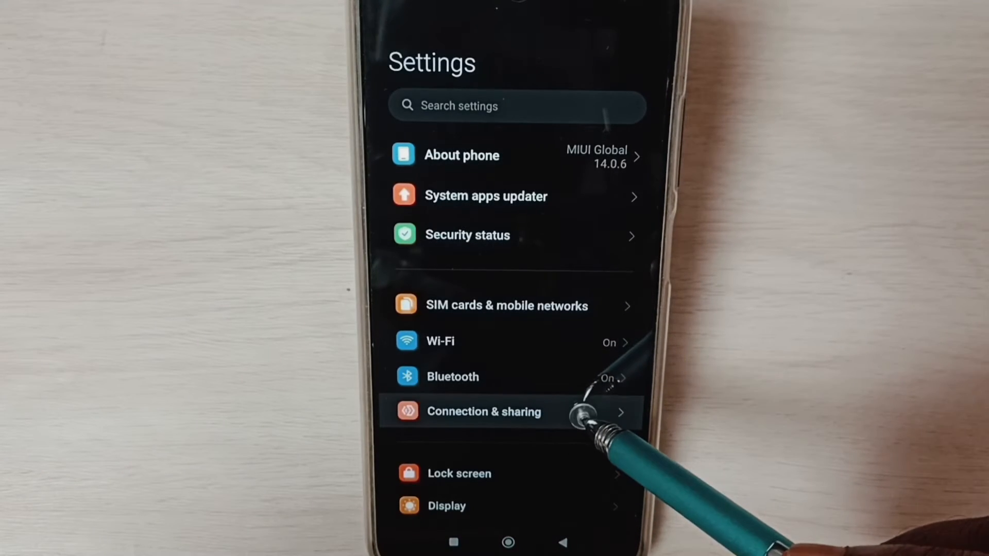
- Go to Connection & sharing and open Reset Wi-Fi, mobile networks, and Bluetooth
left_click(484, 411)
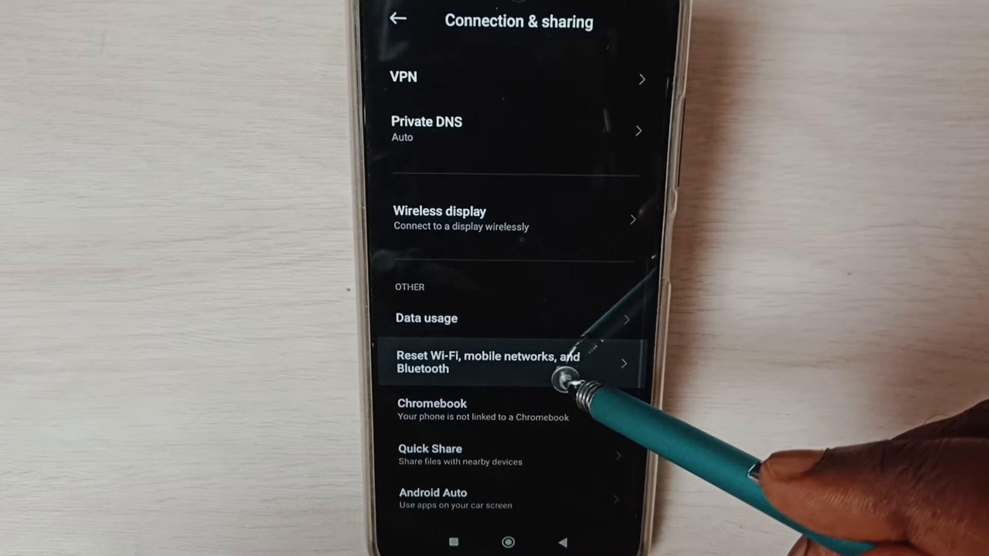
left_click(486, 362)
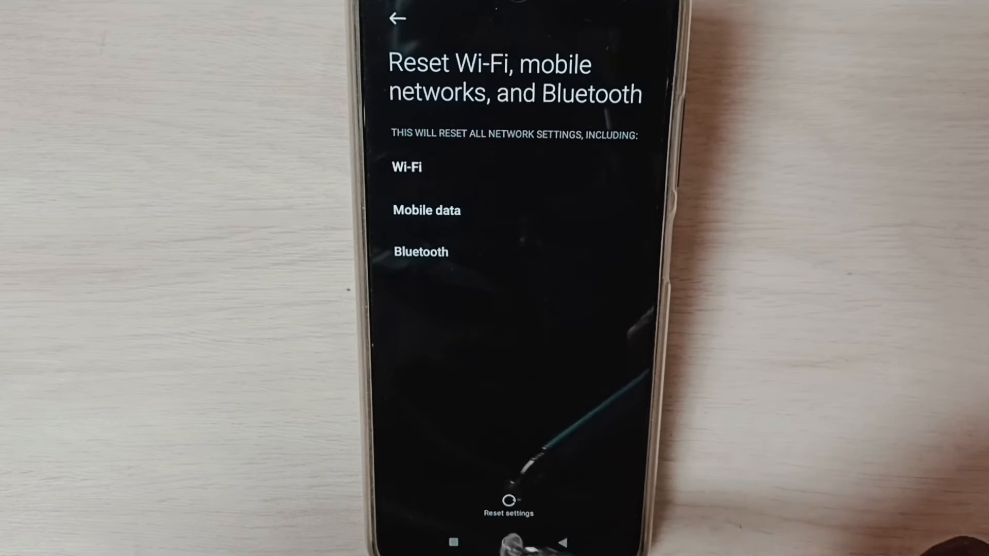
- Tap Reset settings and confirm OK in the Want to reset? dialog
left_click(508, 504)
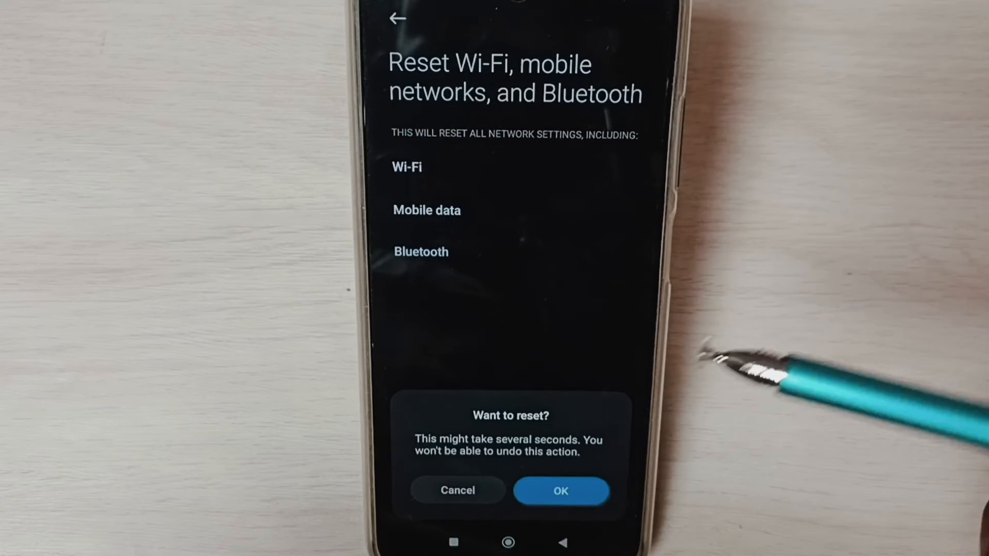
left_click(560, 492)
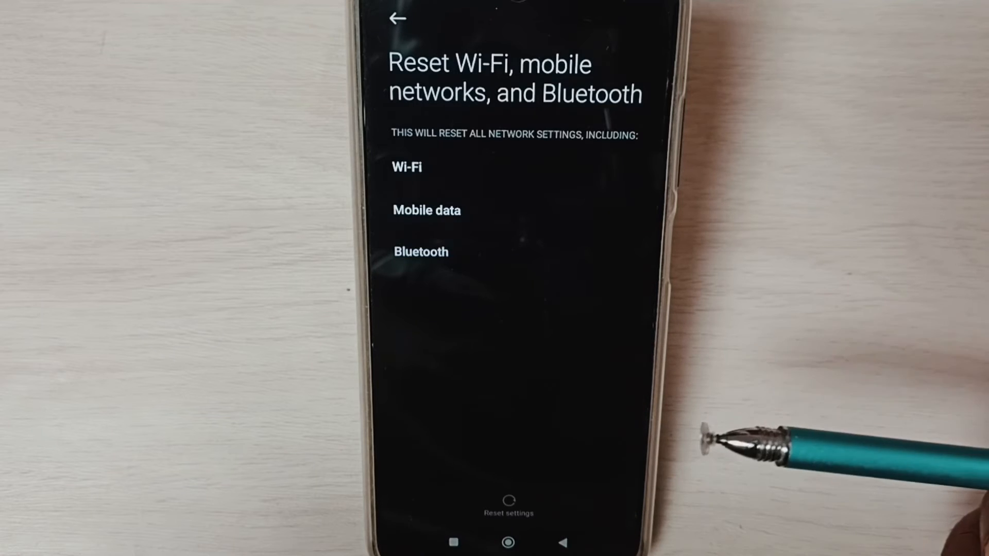
left_click(509, 512)
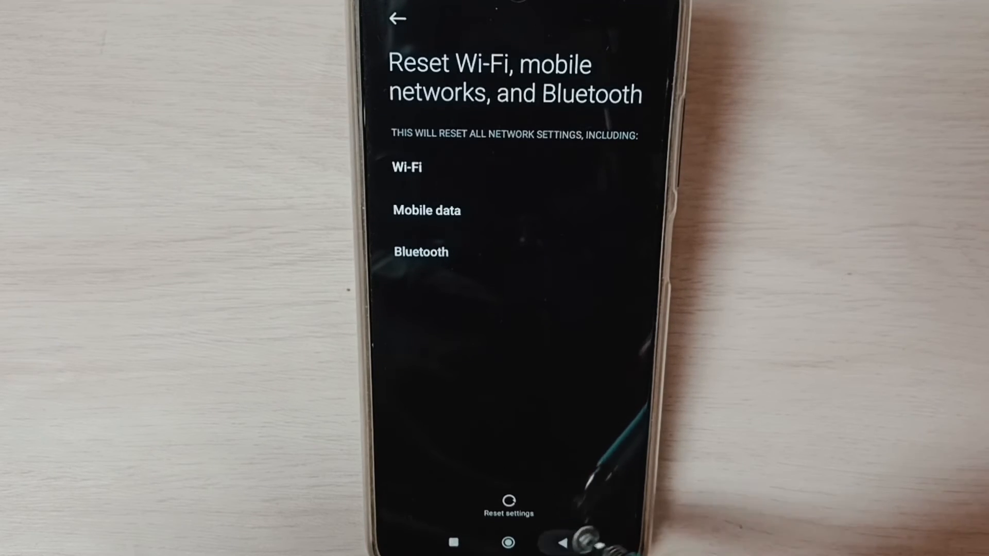
- Go back to the main Settings list and open Bluetooth to see available devices
left_click(397, 18)
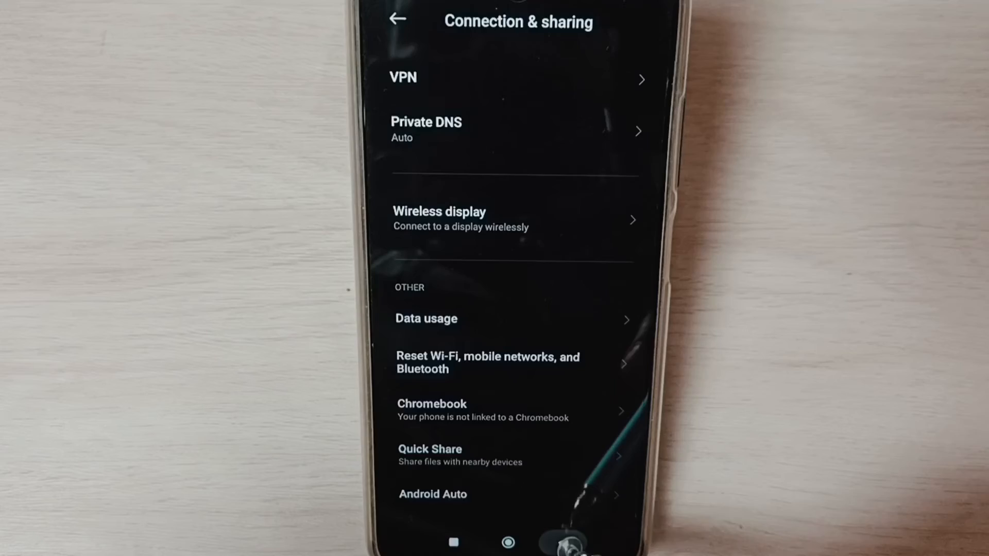
left_click(397, 19)
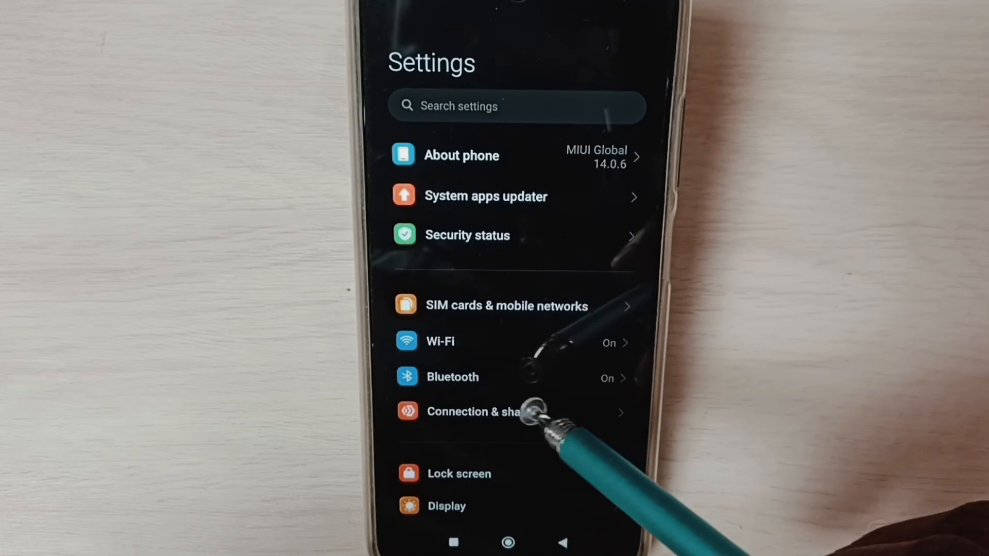
left_click(452, 376)
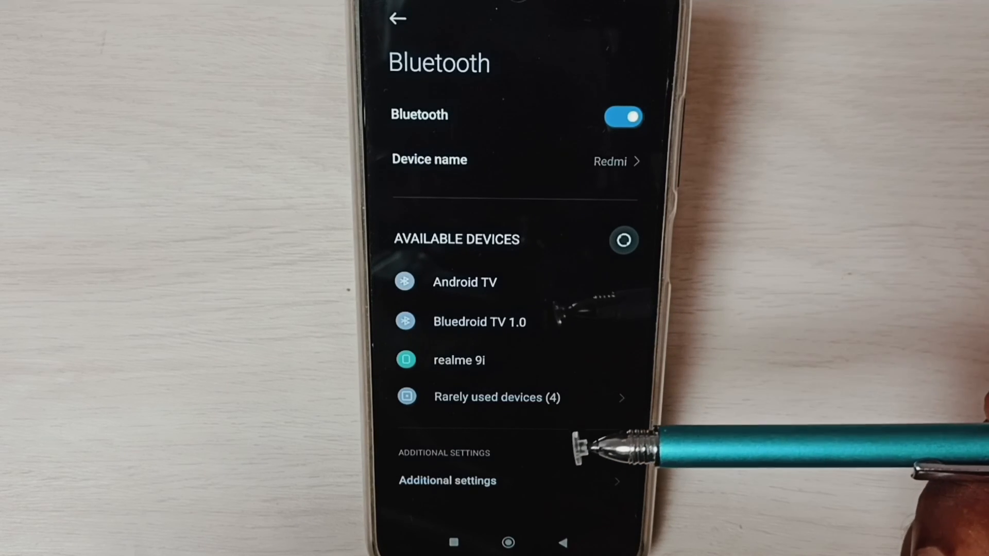
mouse_move(631, 442)
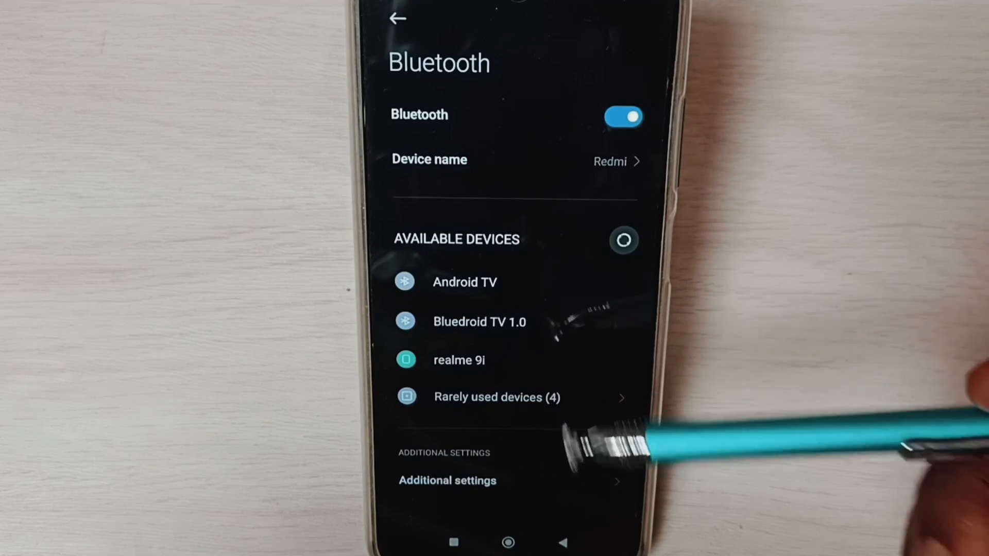